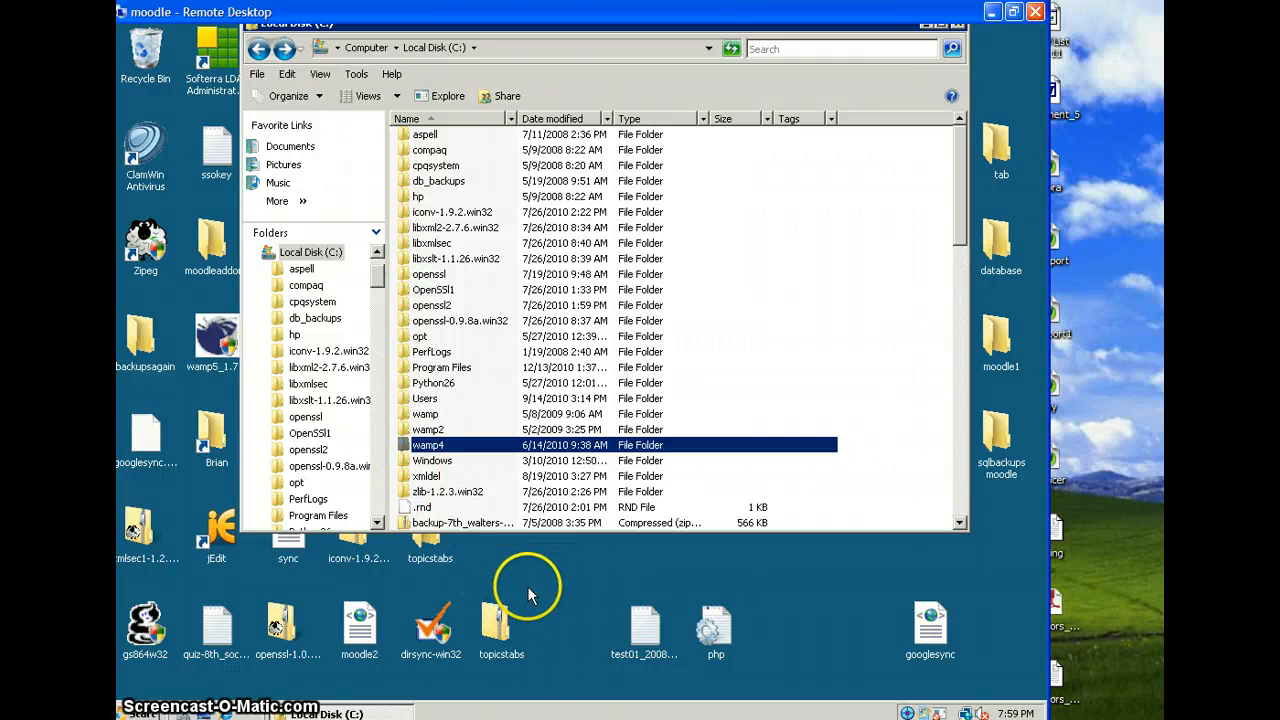
mouse_move(518, 585)
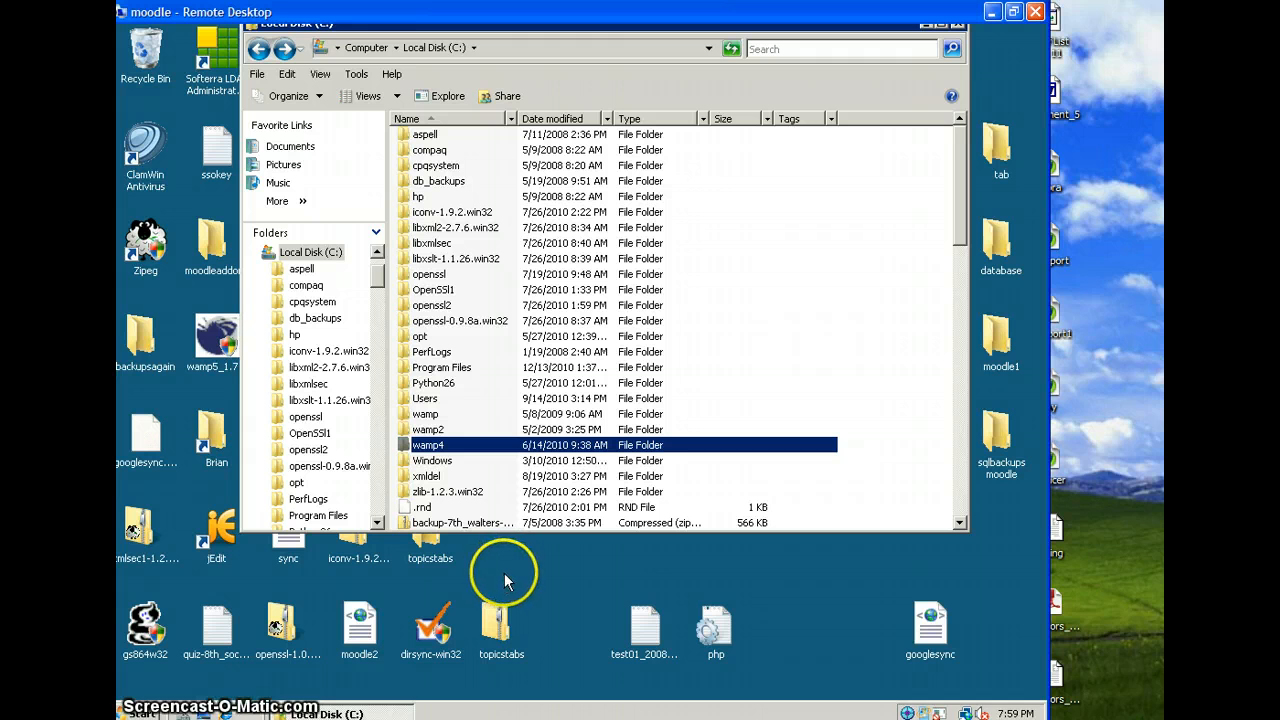
mouse_move(490, 600)
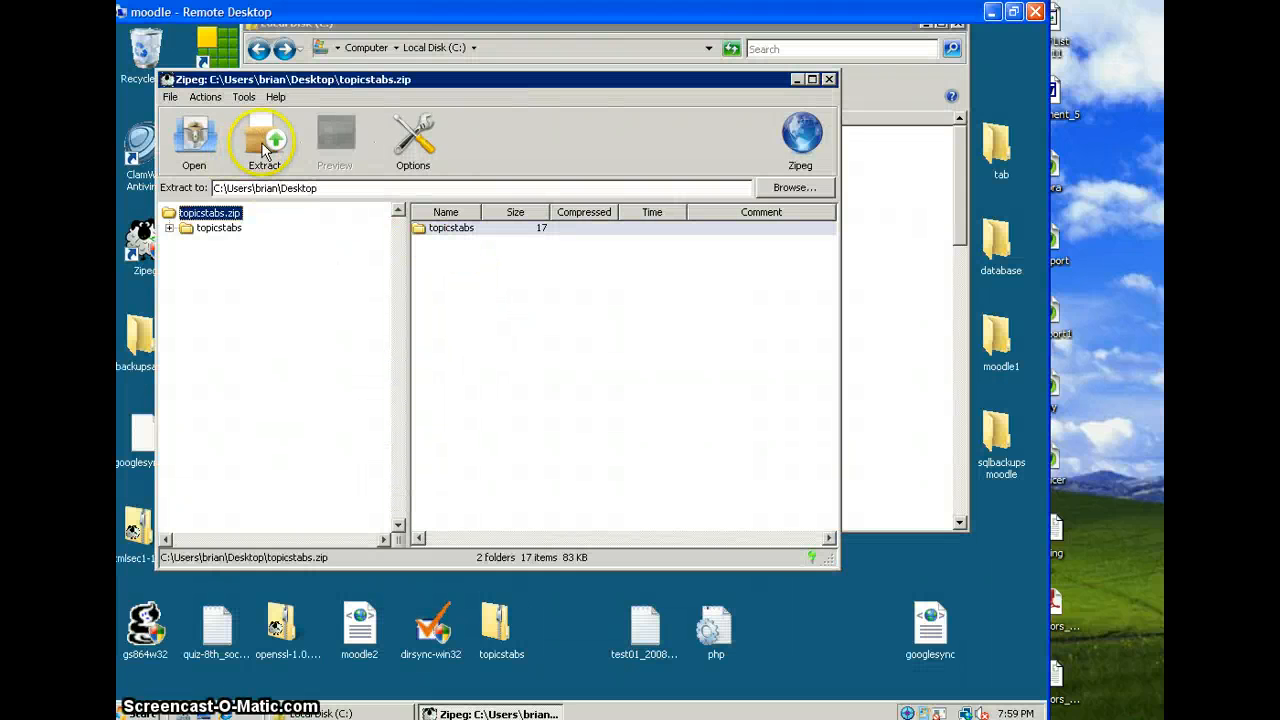
Extract topicstabs.zip to the Desktop, overwriting the existing files
left_click(263, 140)
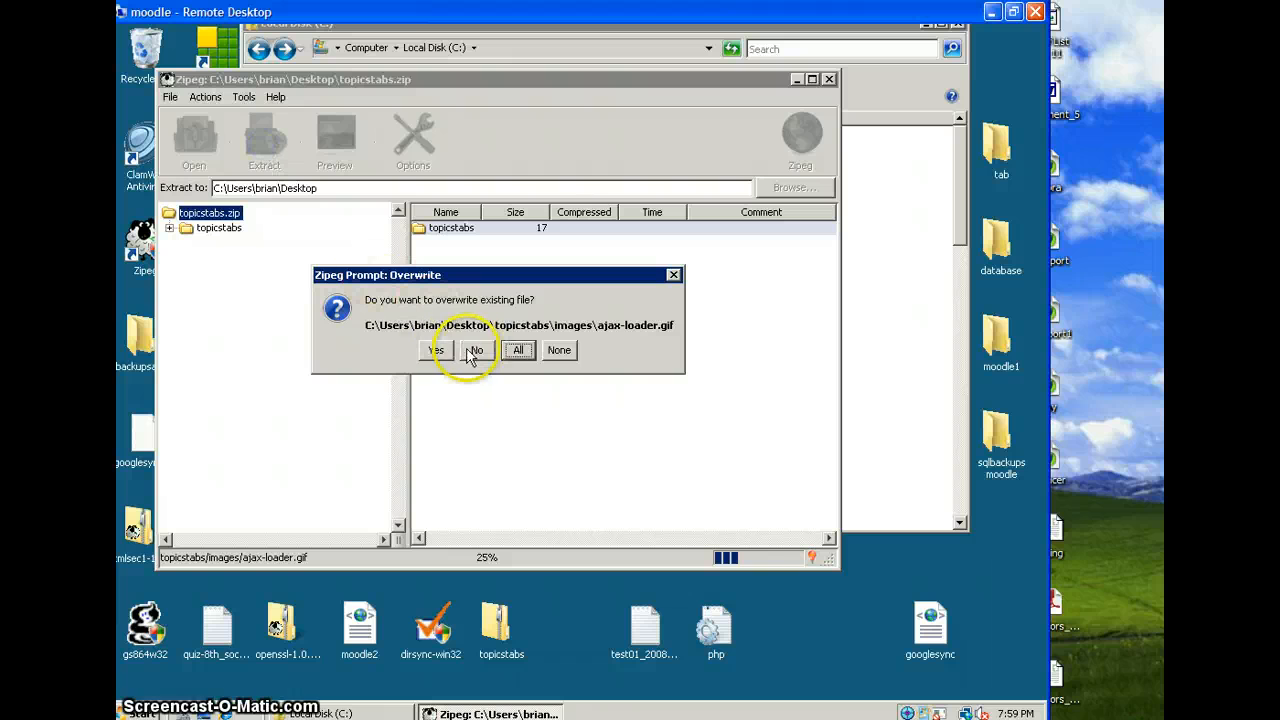
mouse_move(437, 350)
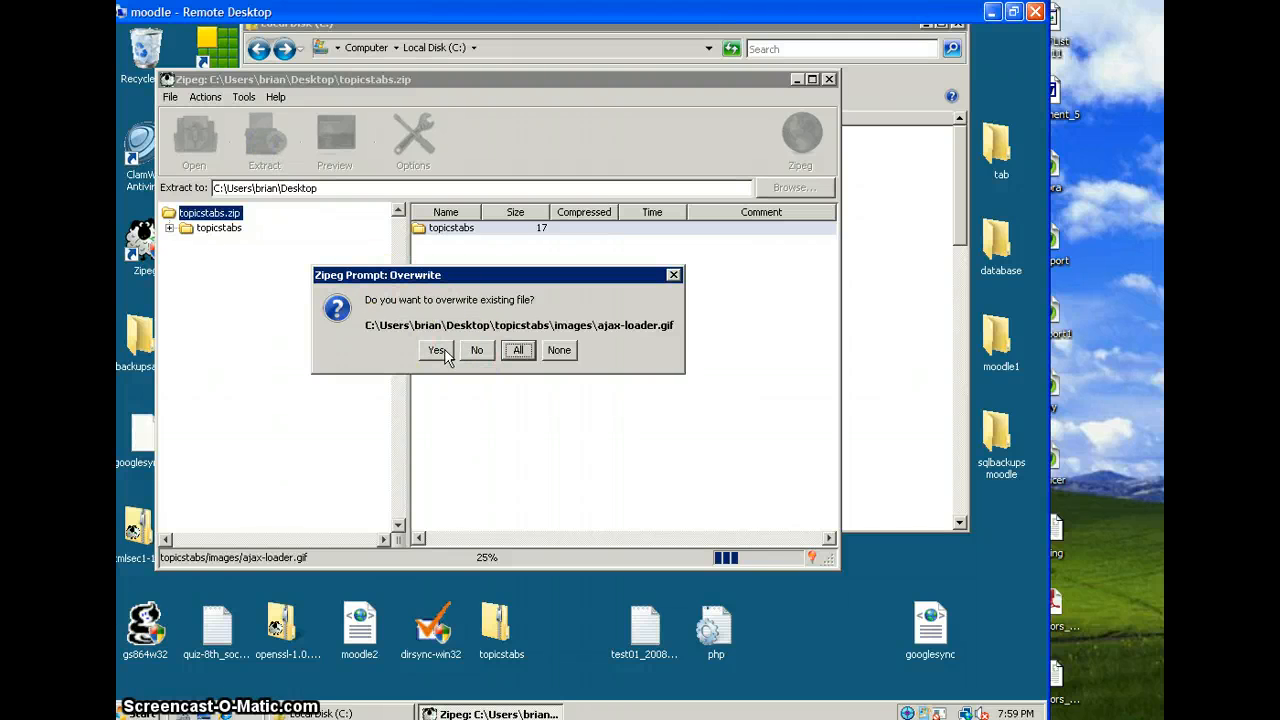
left_click(436, 350)
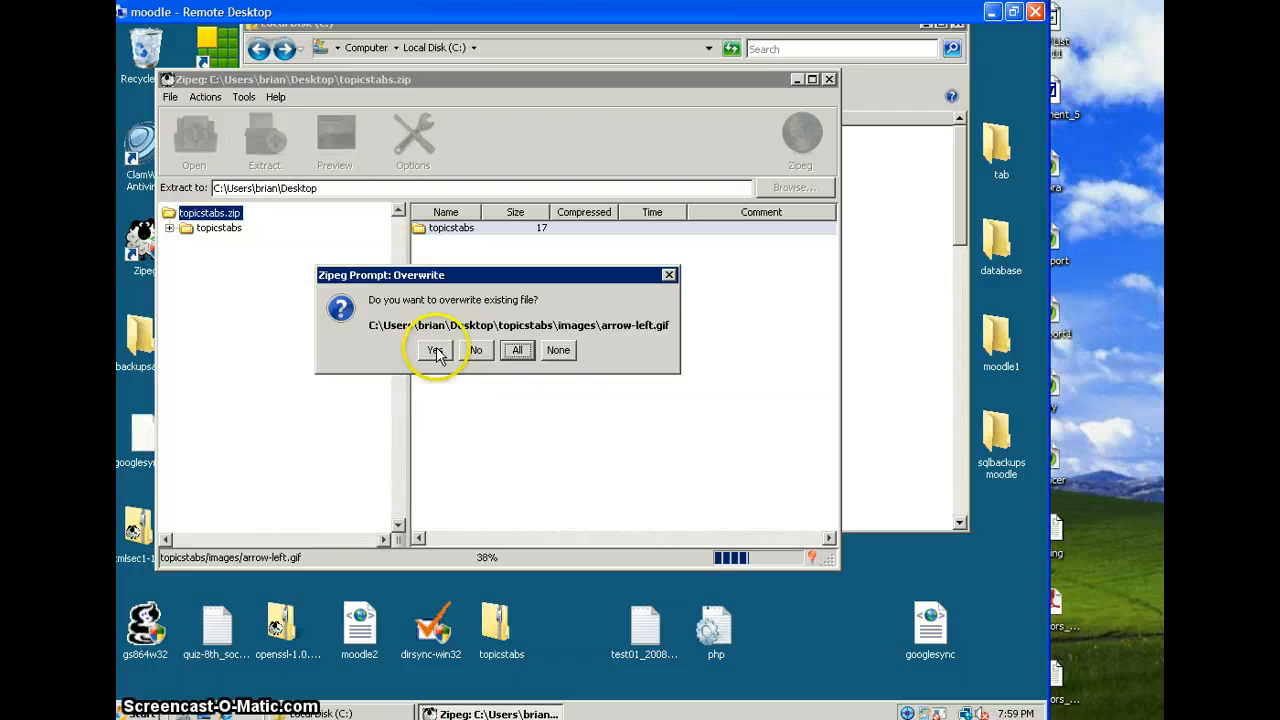
left_click(435, 350)
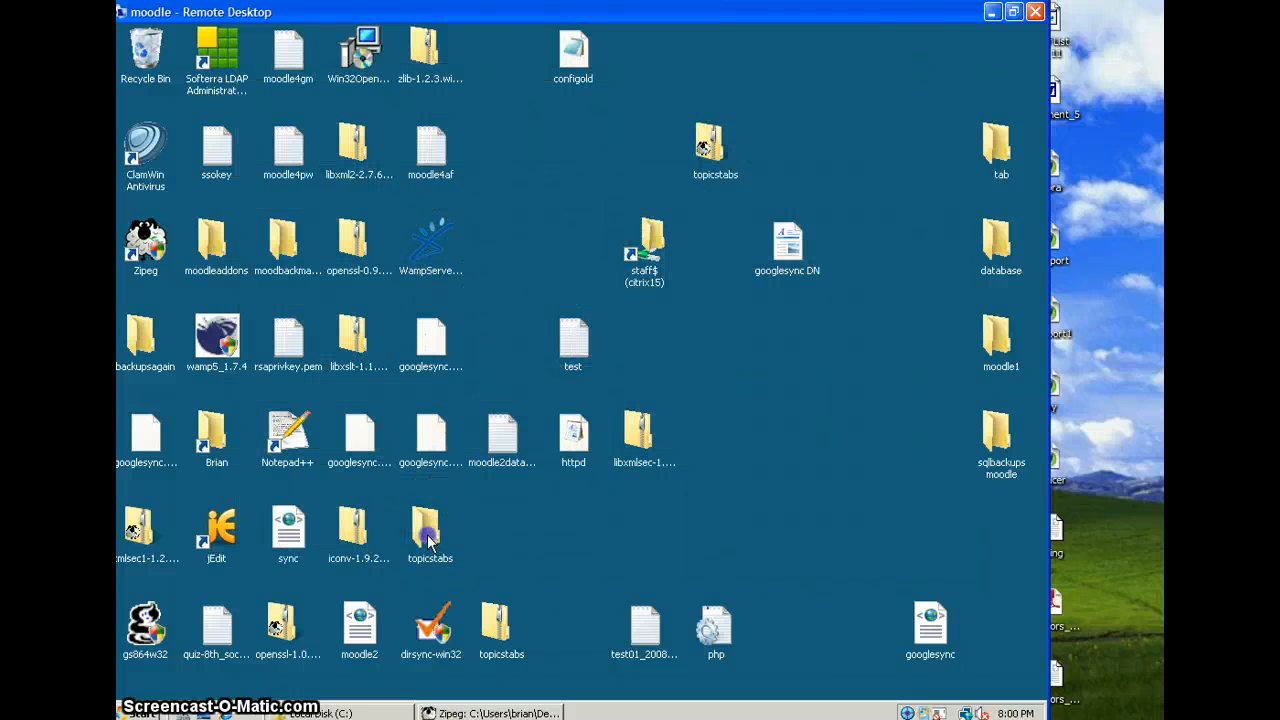
Open the extracted topicstabs folder on the desktop
double_click(430, 525)
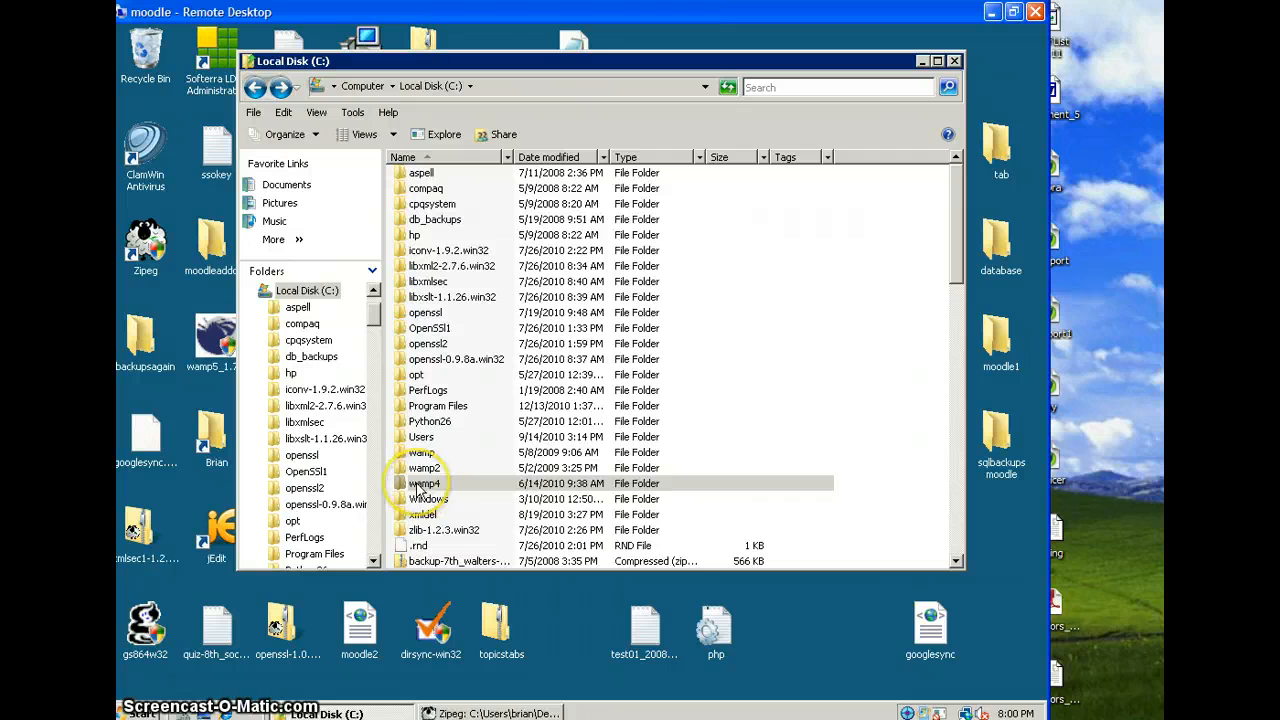
mouse_move(424, 483)
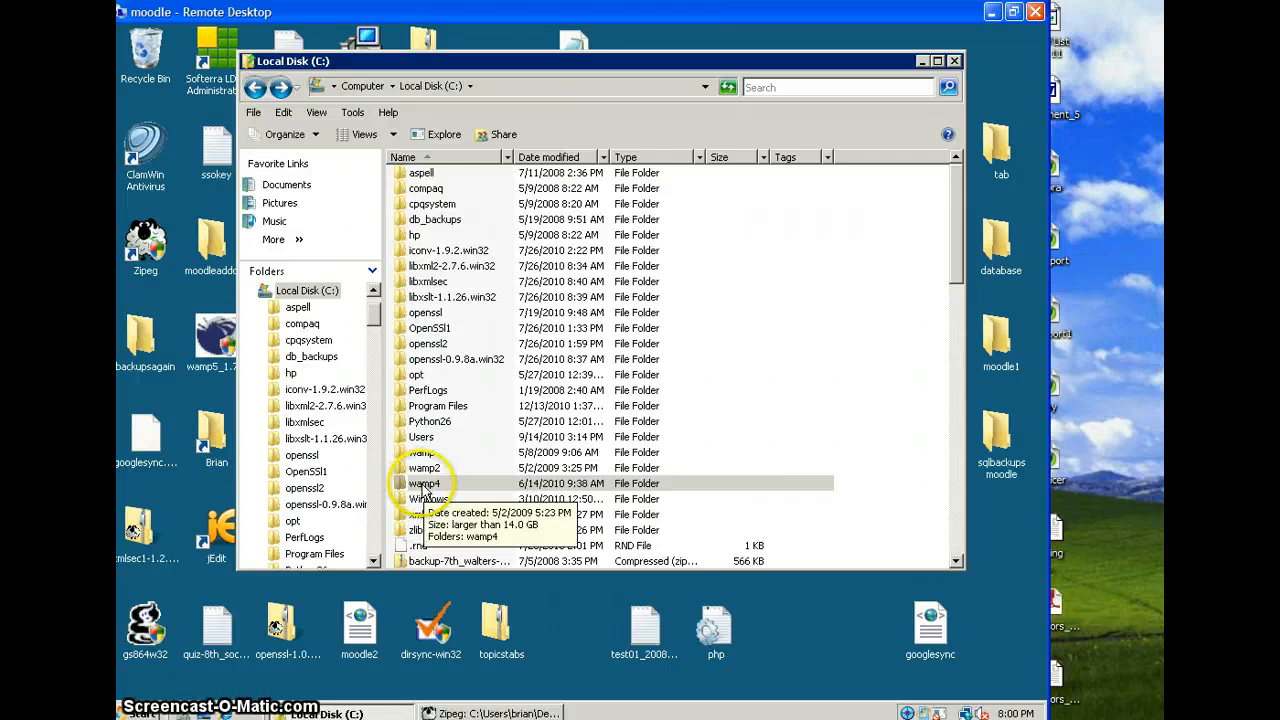
Browse through wamp4, www, moodle4 and course into the format folder
double_click(424, 483)
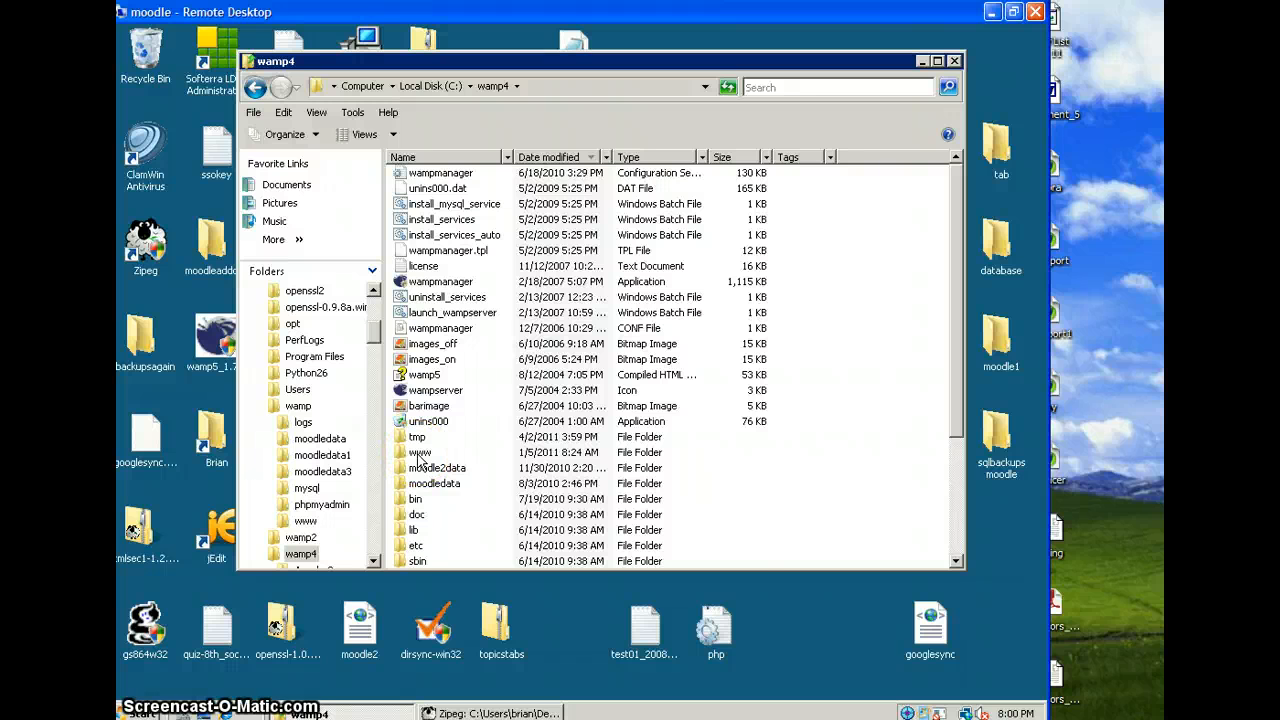
double_click(421, 452)
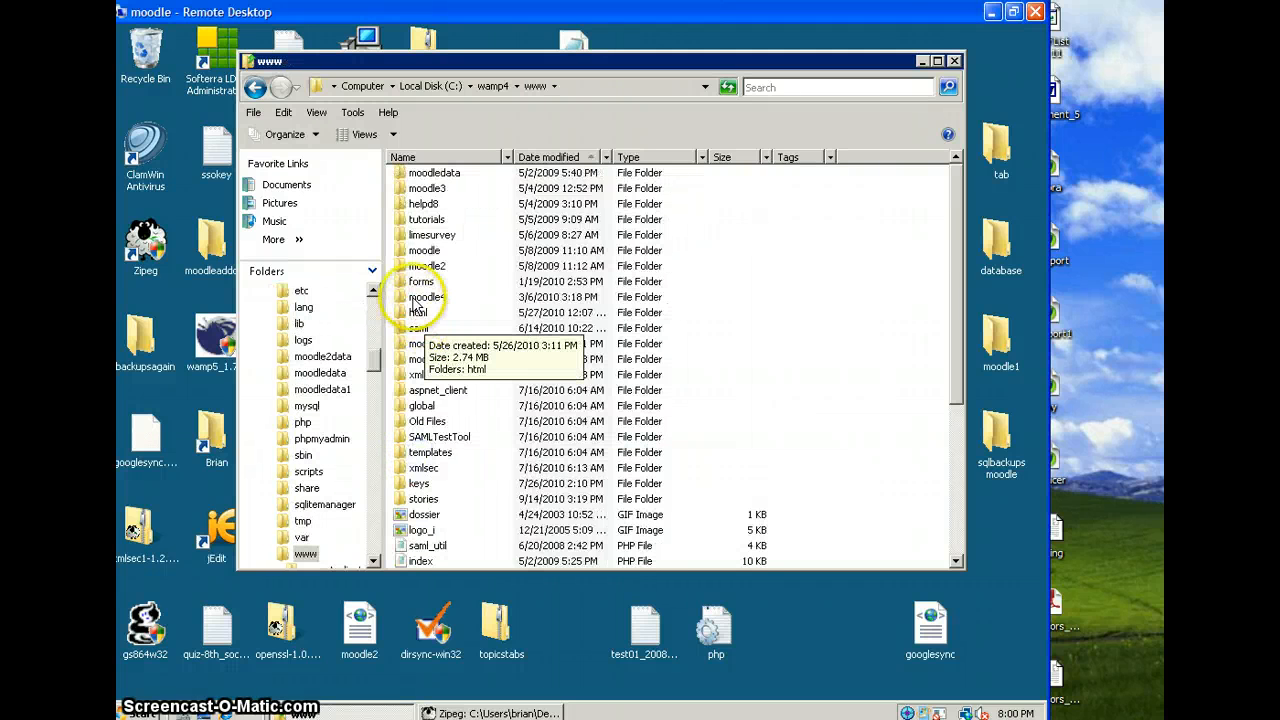
double_click(427, 297)
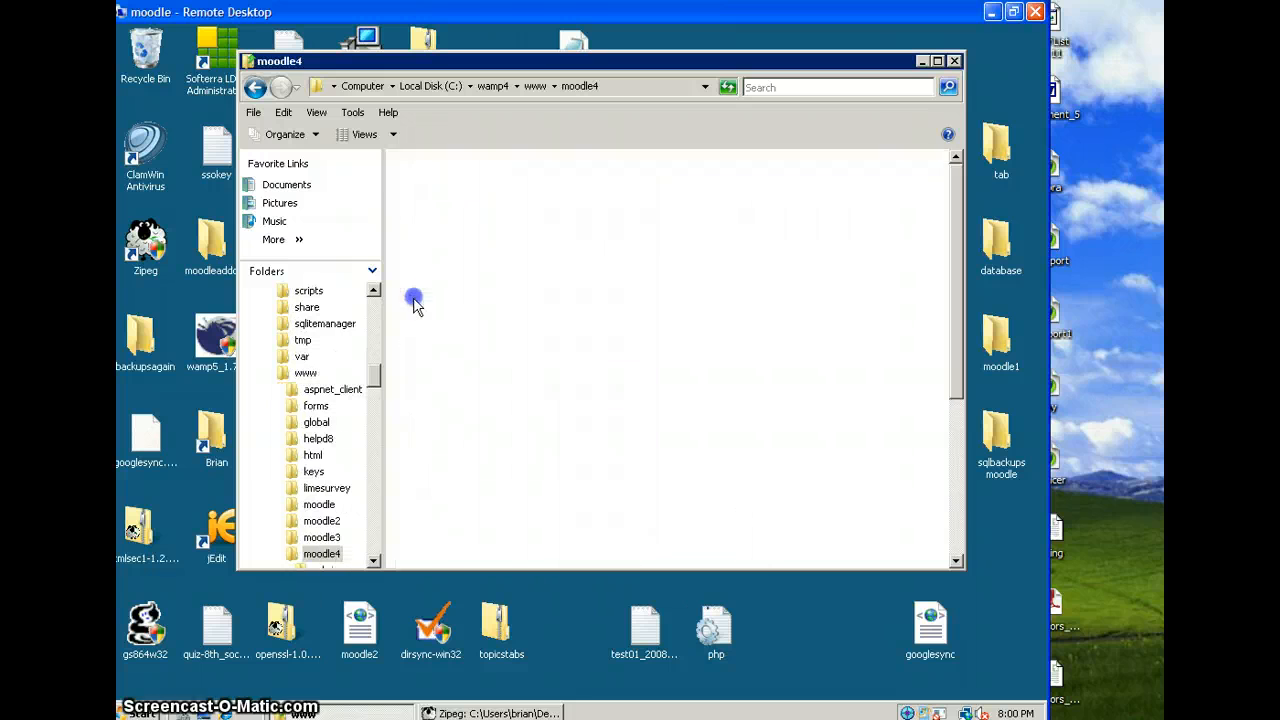
left_click(321, 554)
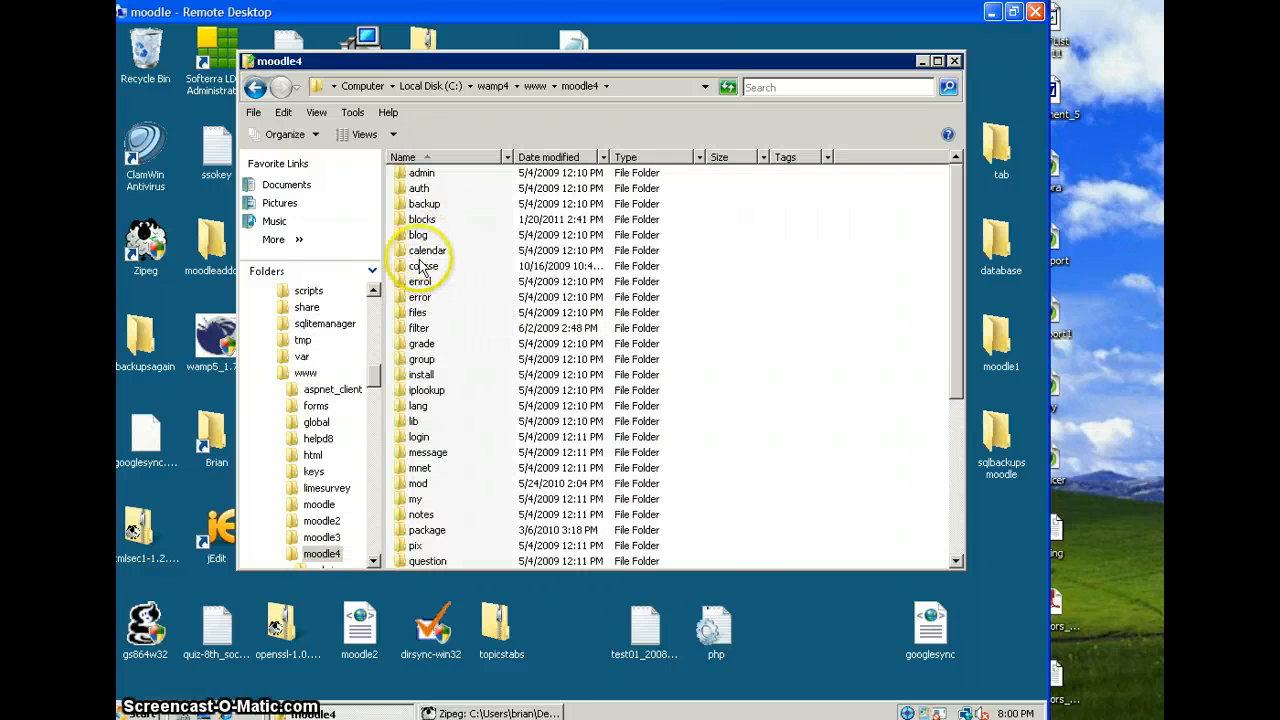
mouse_move(423, 266)
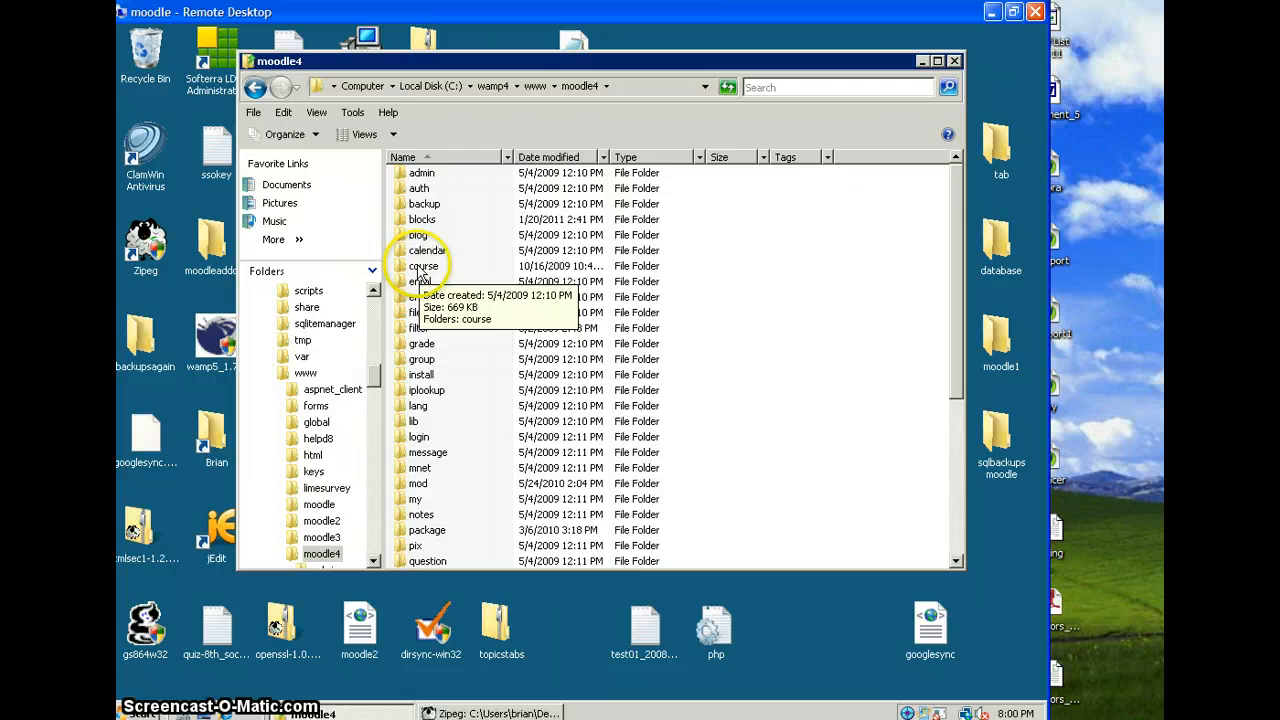
double_click(423, 266)
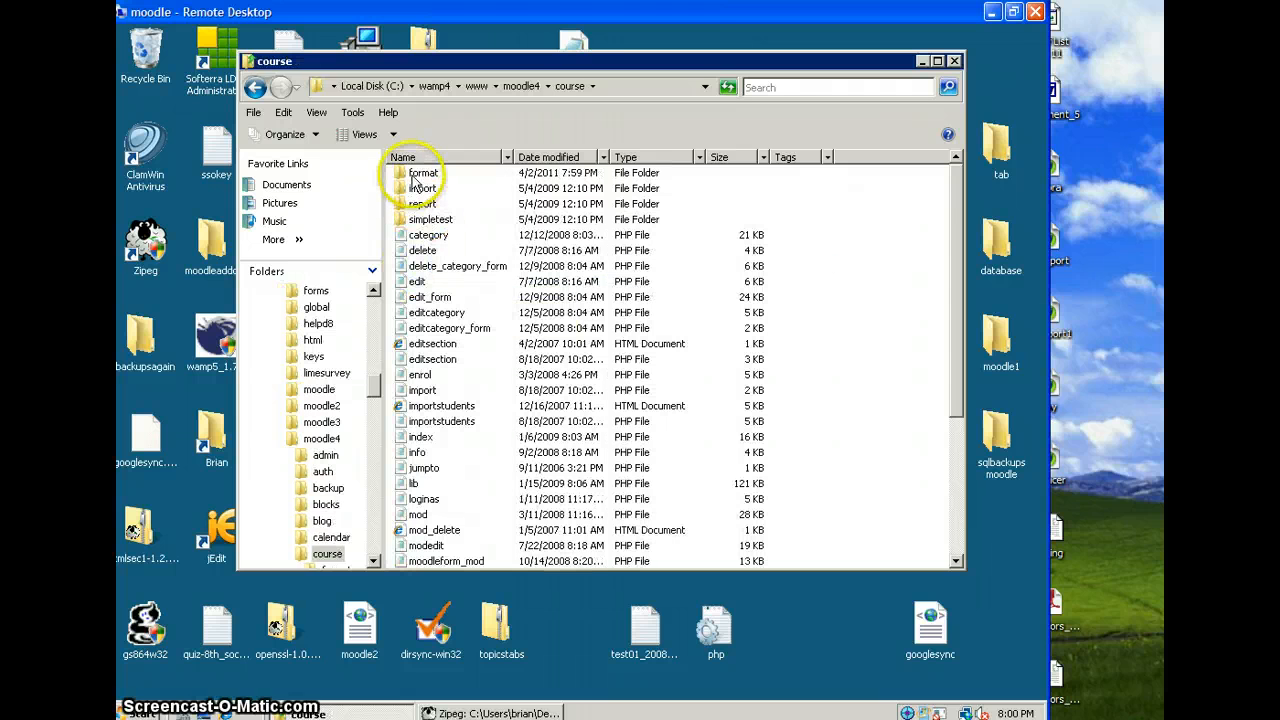
double_click(423, 172)
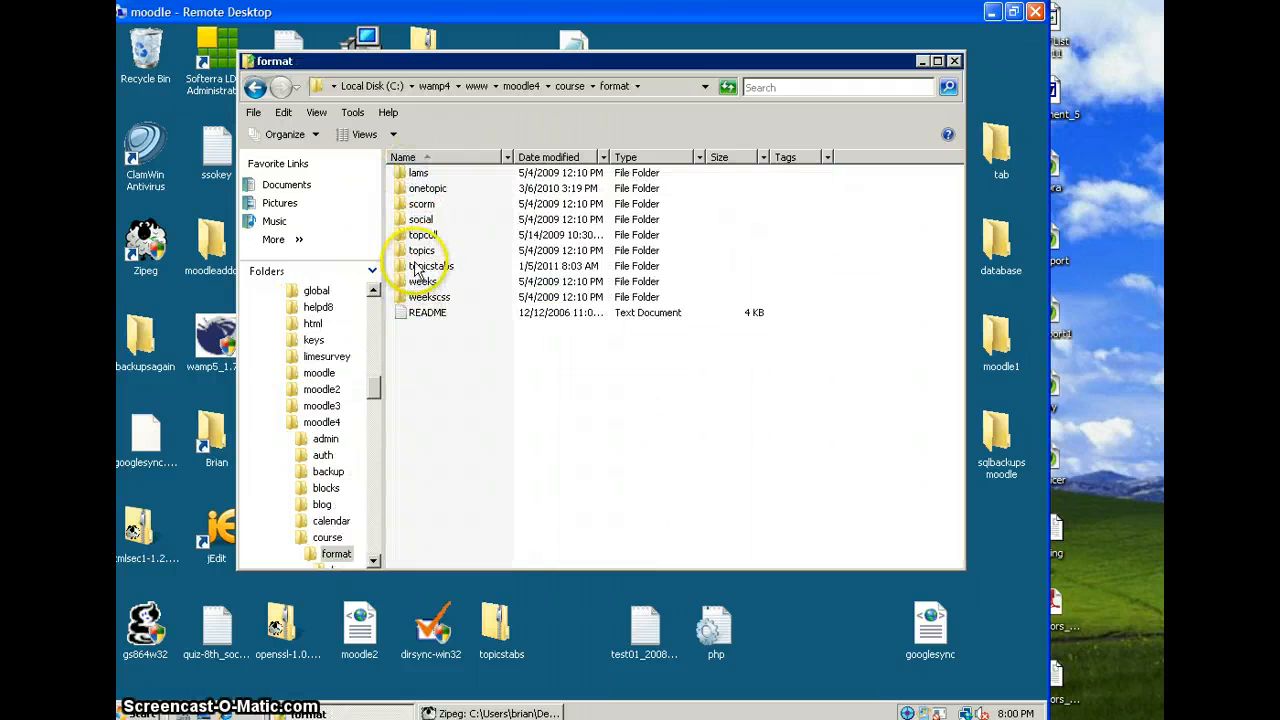
mouse_move(430, 266)
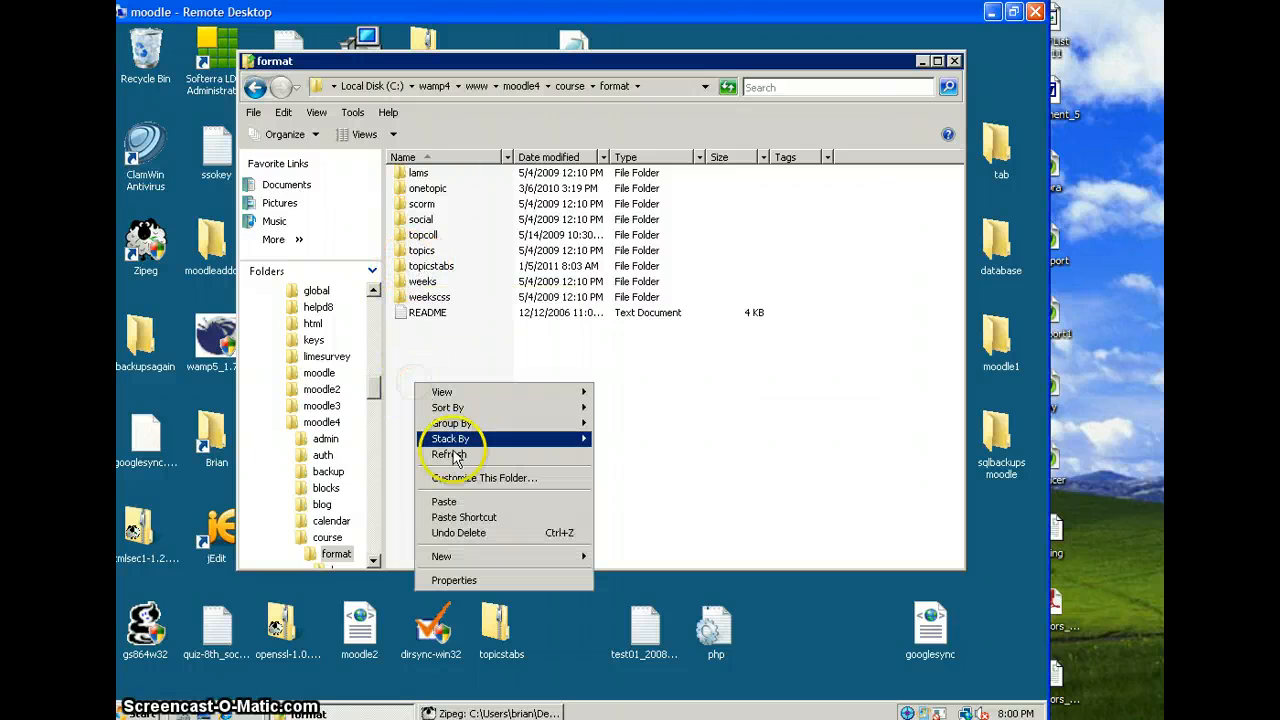
left_click(449, 454)
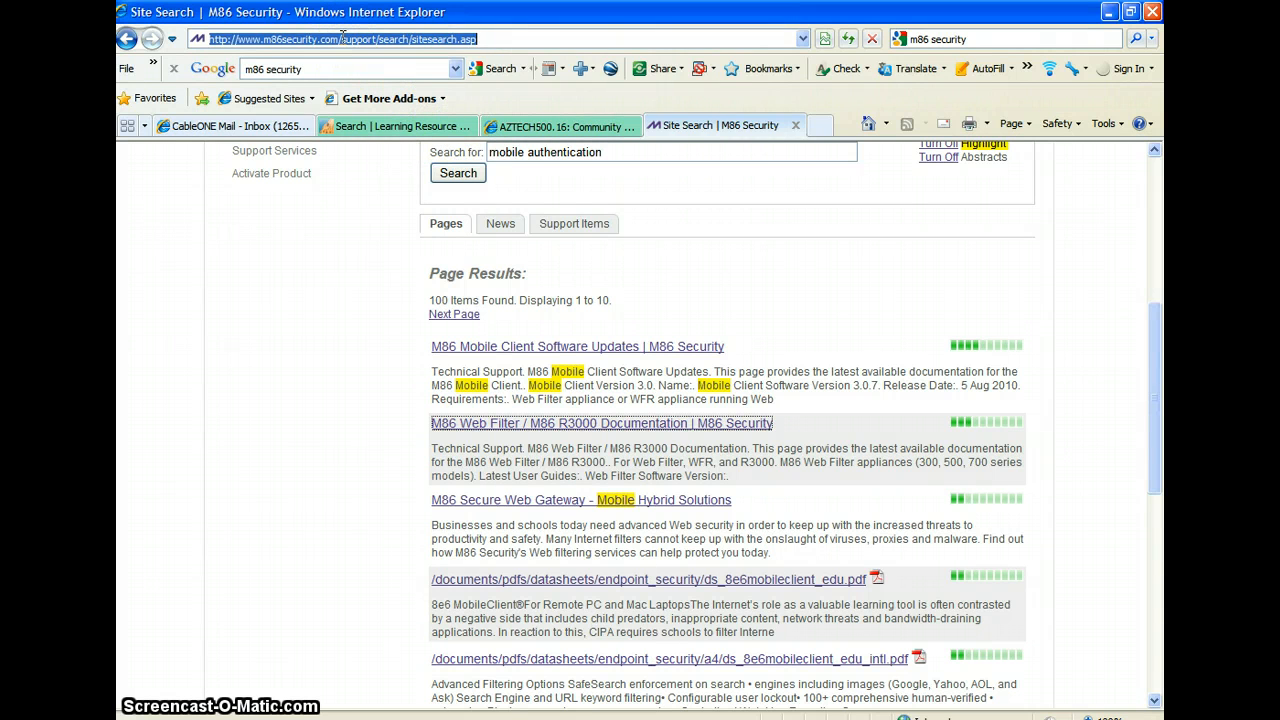
Go to the moodle4 site address and log in with the admin credentials
type("moodle/moodle4/")
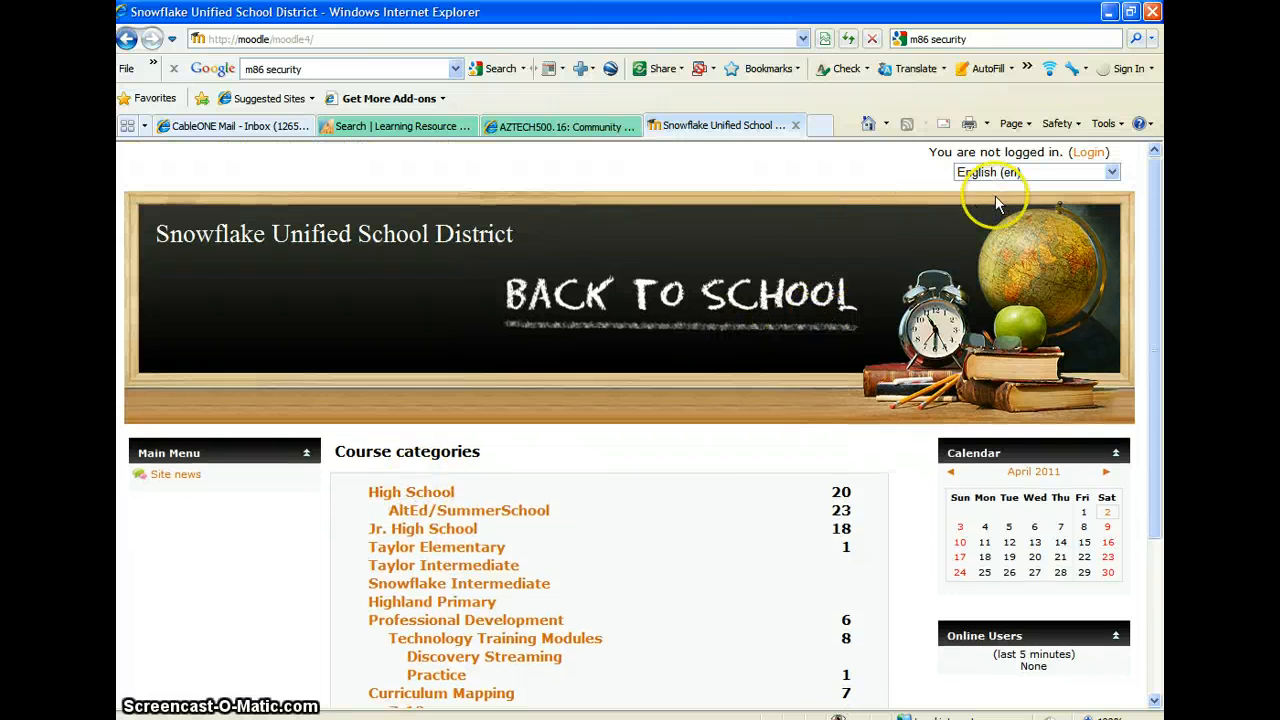
left_click(1088, 151)
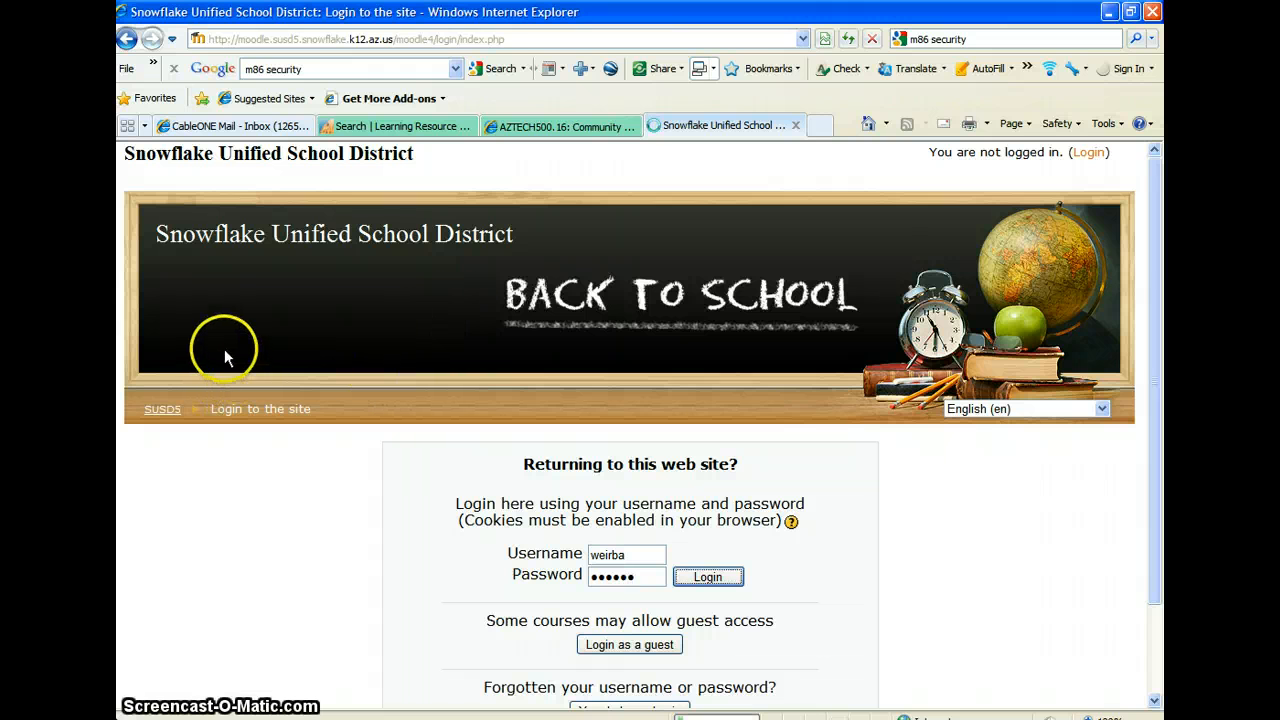
mouse_move(305, 449)
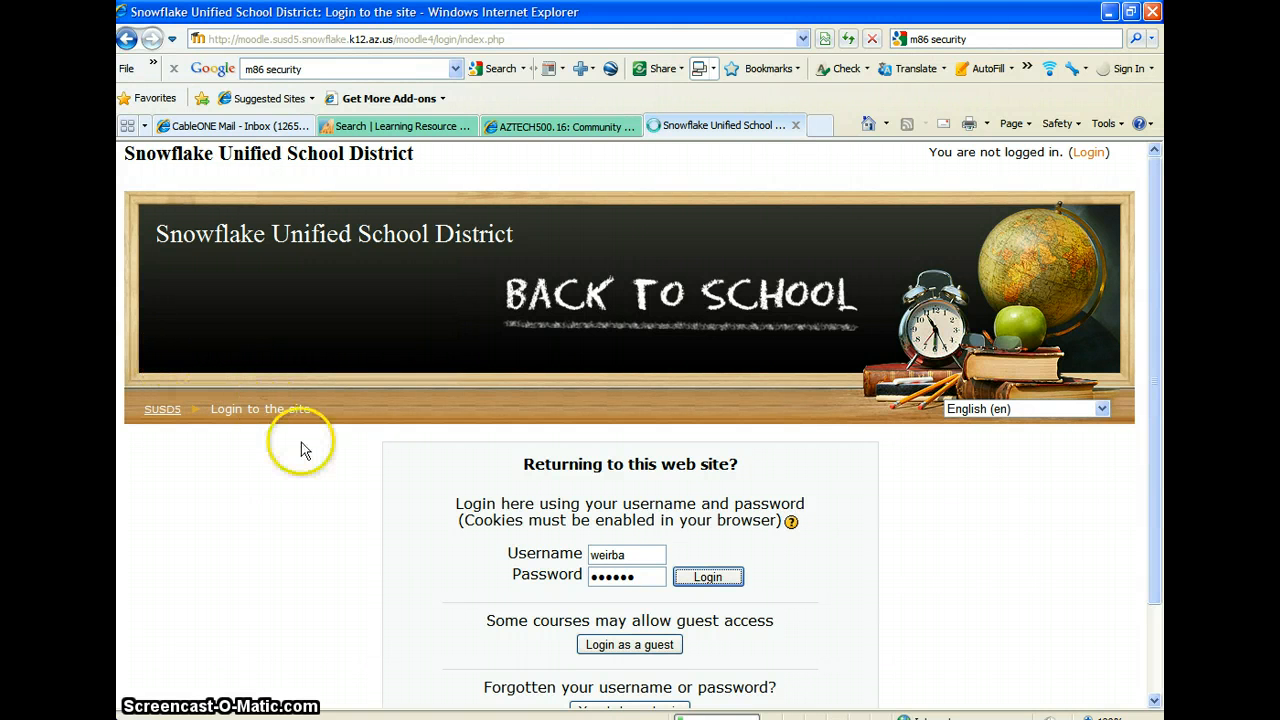
left_click(707, 576)
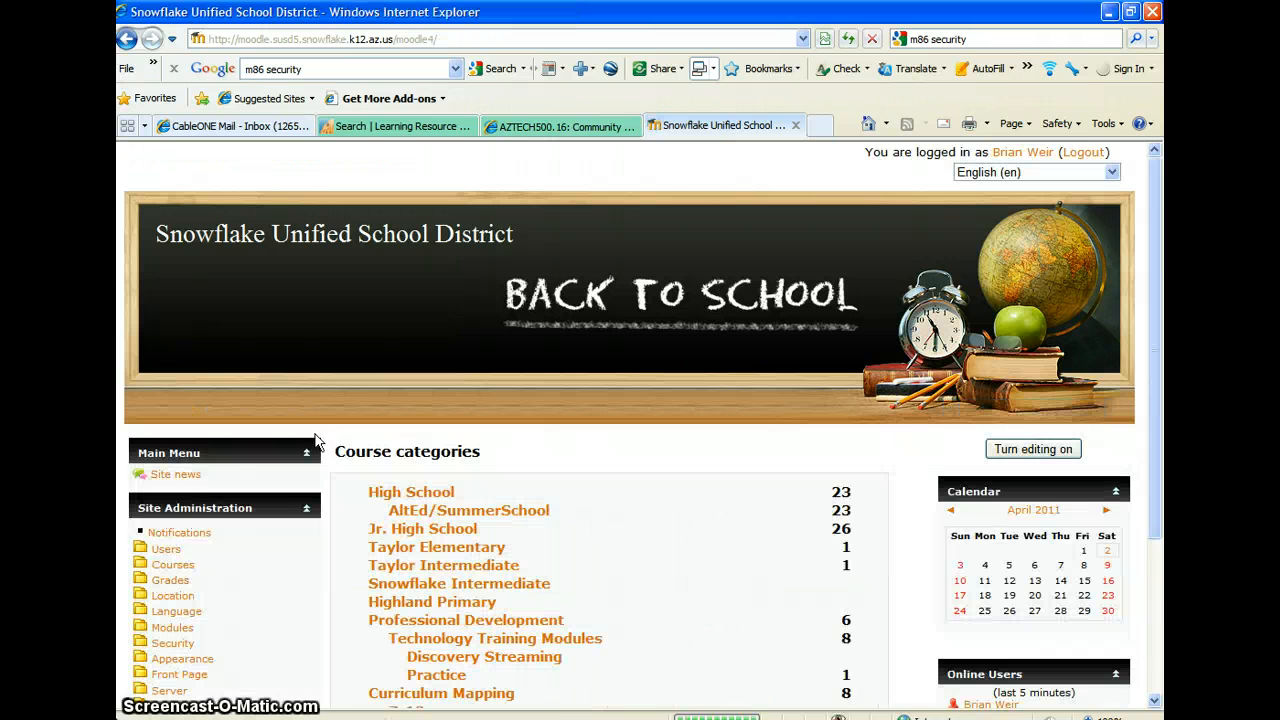